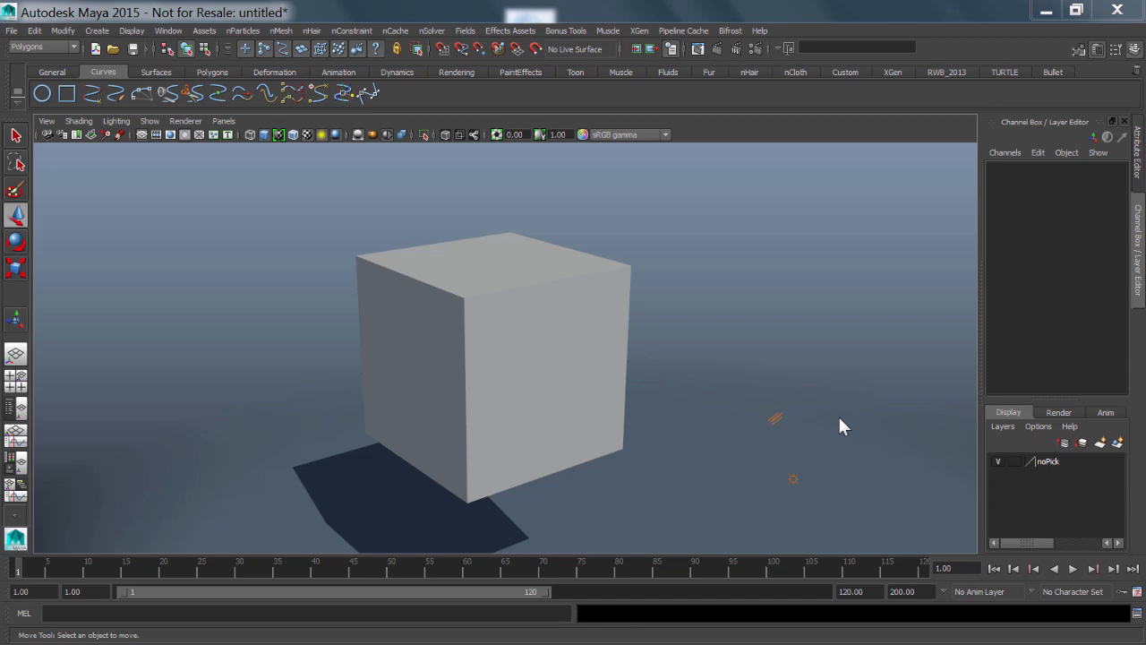
mouse_move(838, 408)
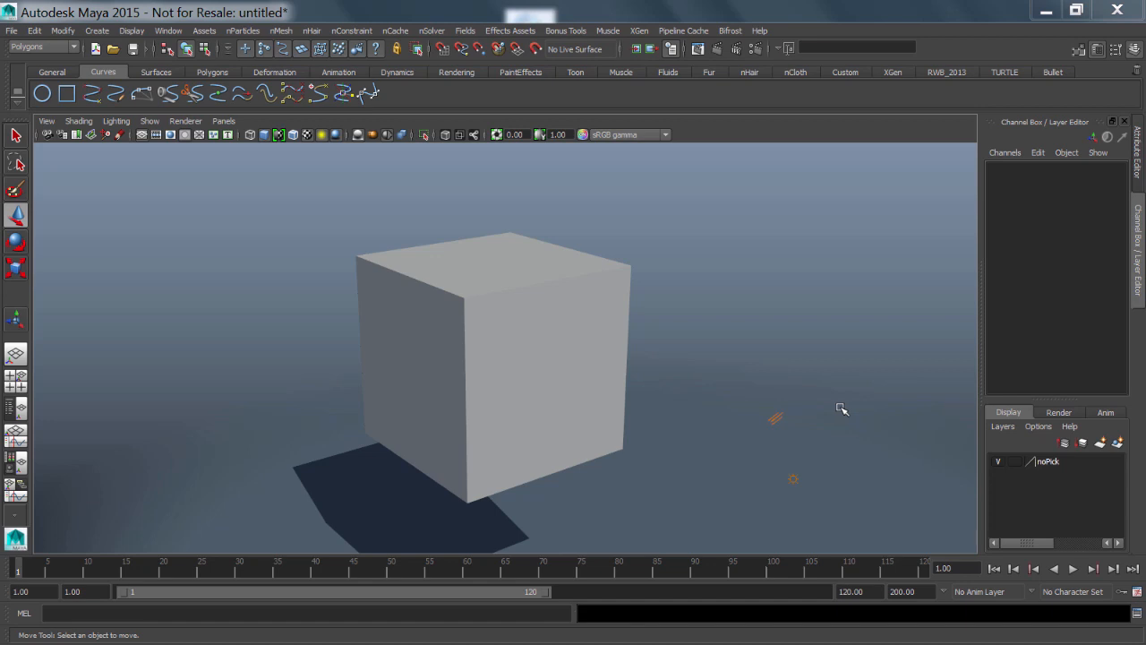
mouse_move(526, 340)
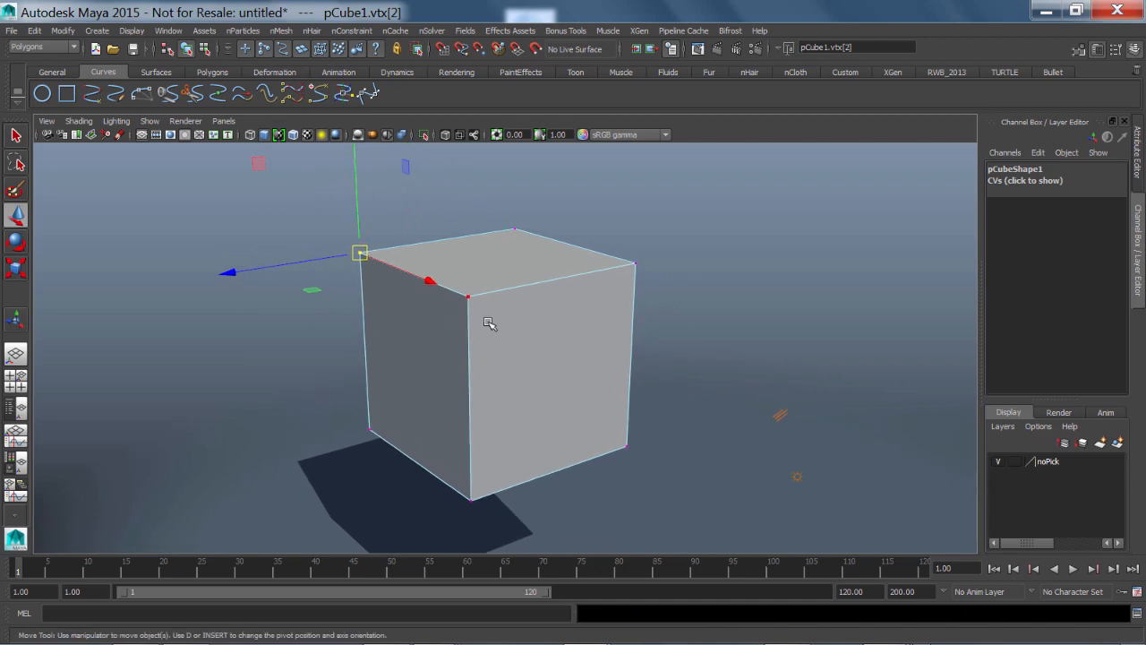
Step: Switch to component mode and drag a top corner vertex of the cube upward
click(781, 46)
text(10)
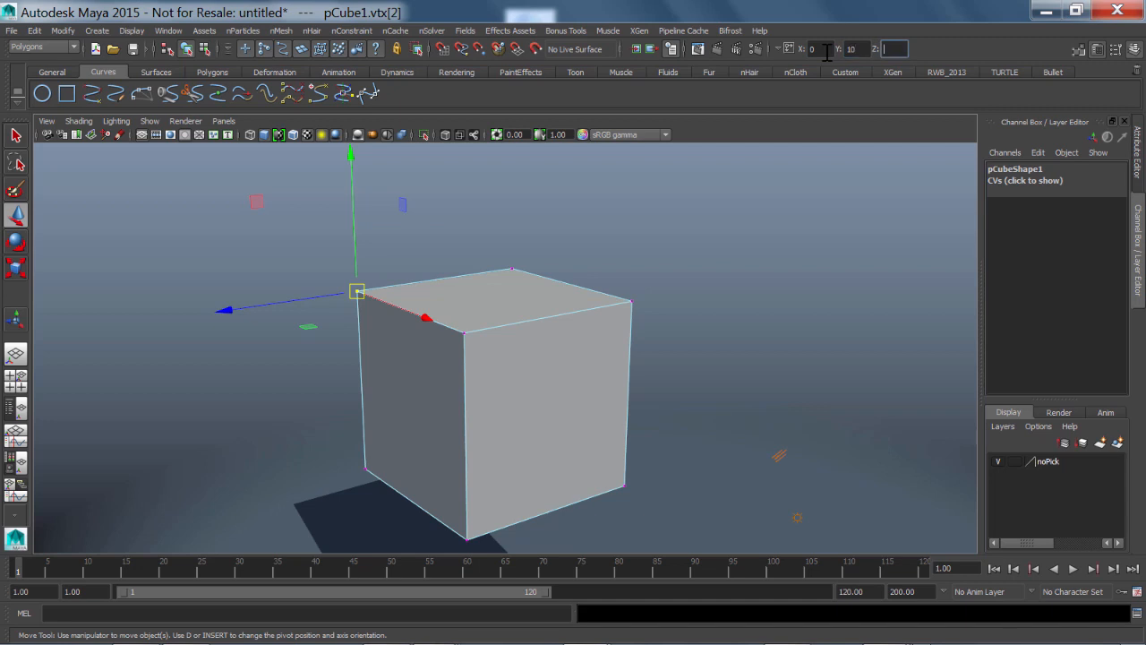
drag(357, 290, 351, 172)
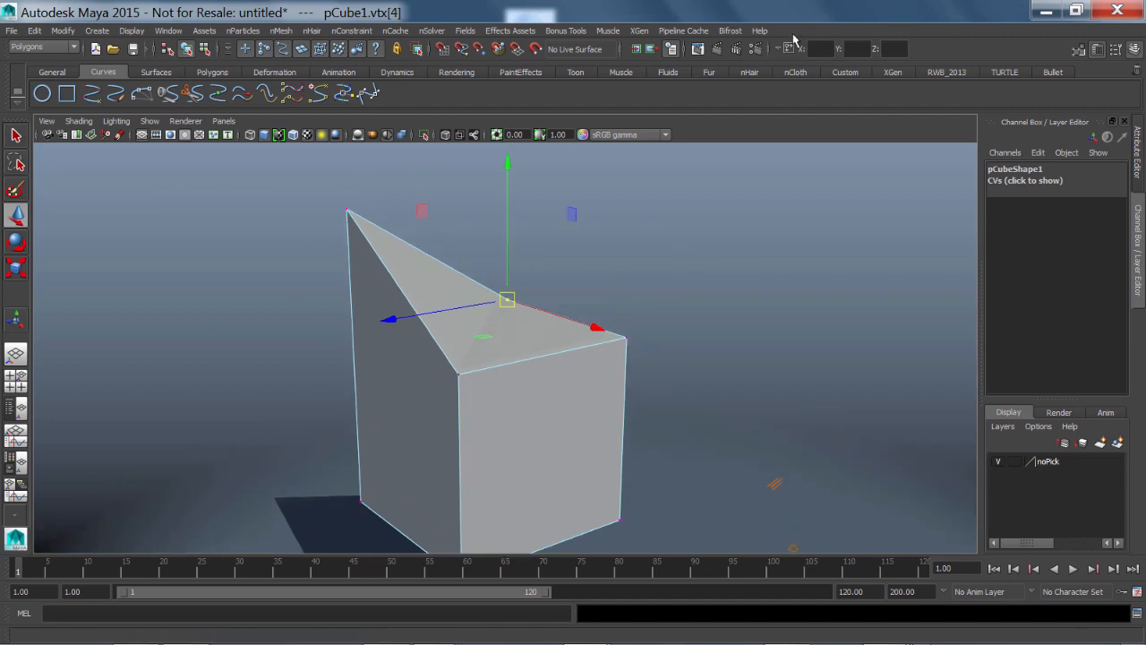
Step: Select a bottom corner vertex and move it using the status-line numeric input fields
click(786, 46)
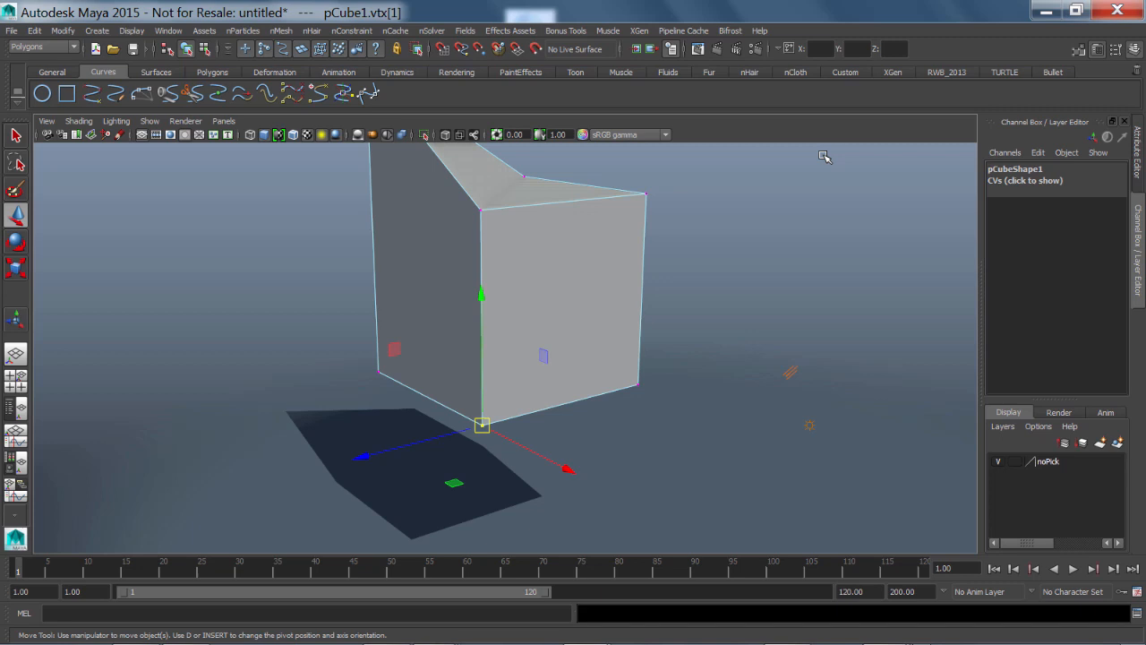
click(810, 50)
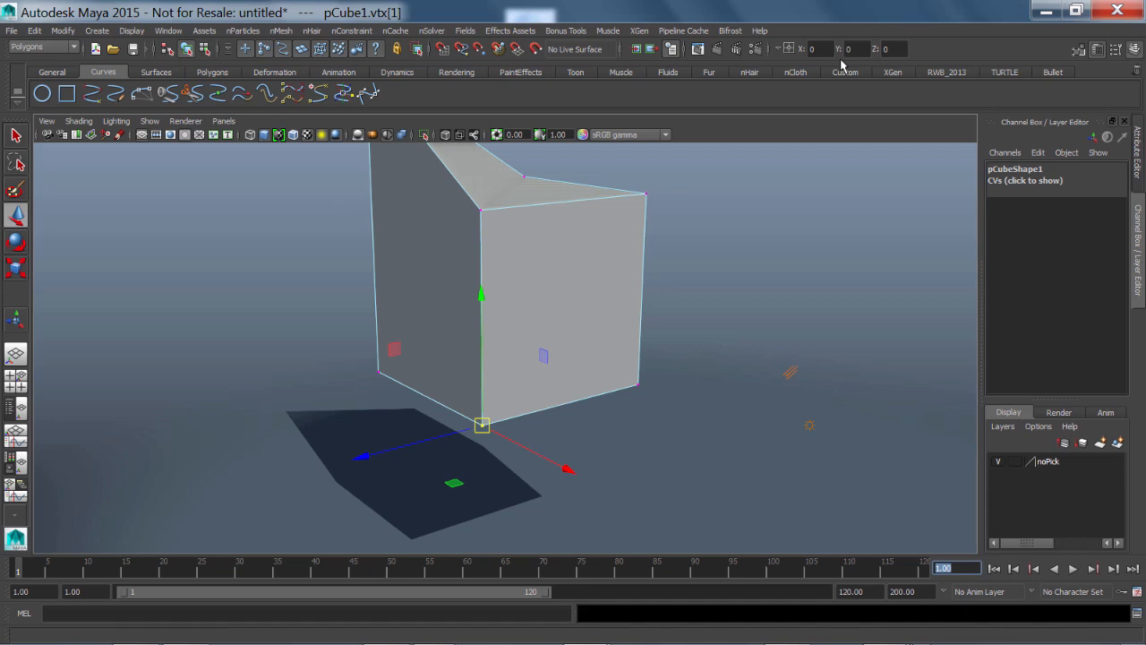
click(887, 50)
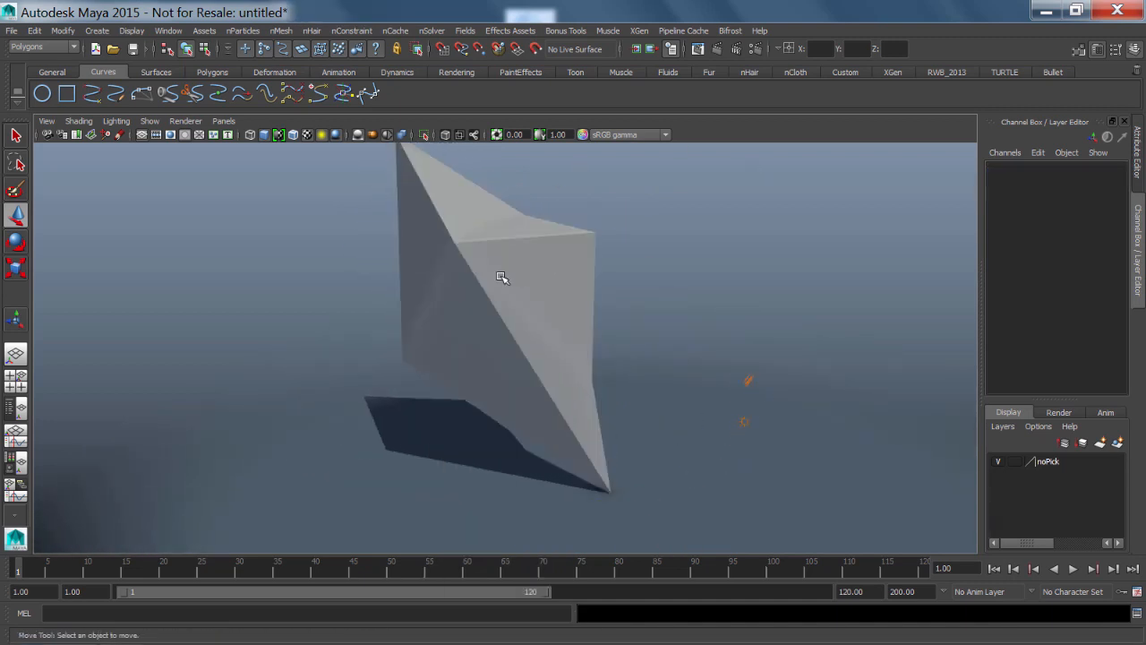
Step: Select the displaced vertices and reset their CV offsets to 0 in the Channel Box
click(502, 278)
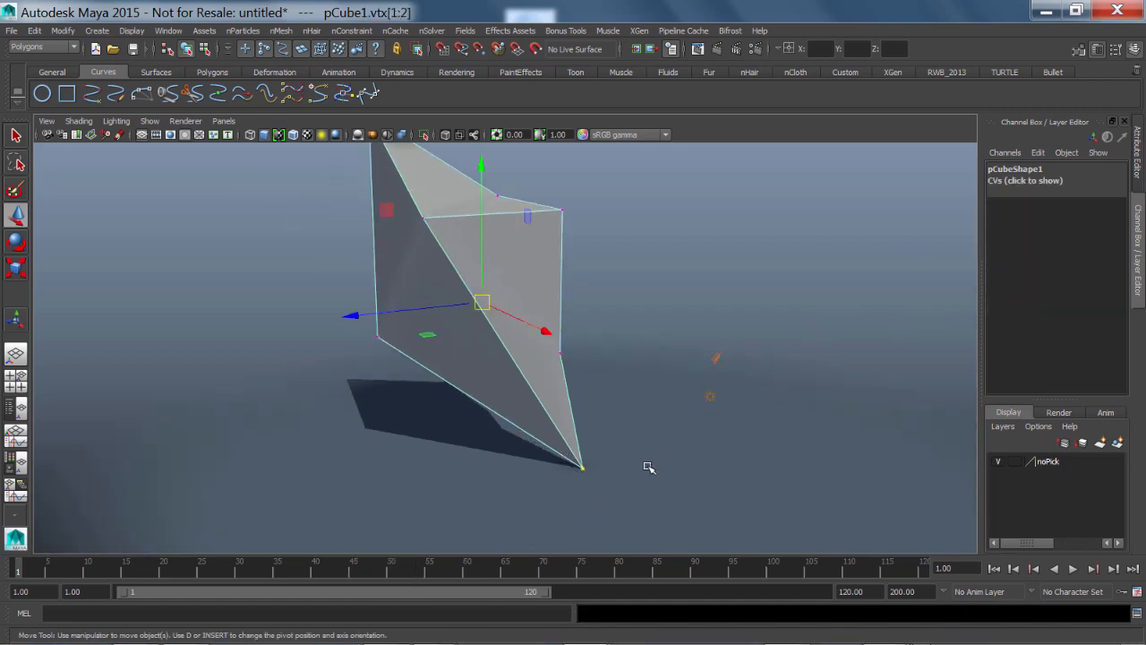
click(1024, 179)
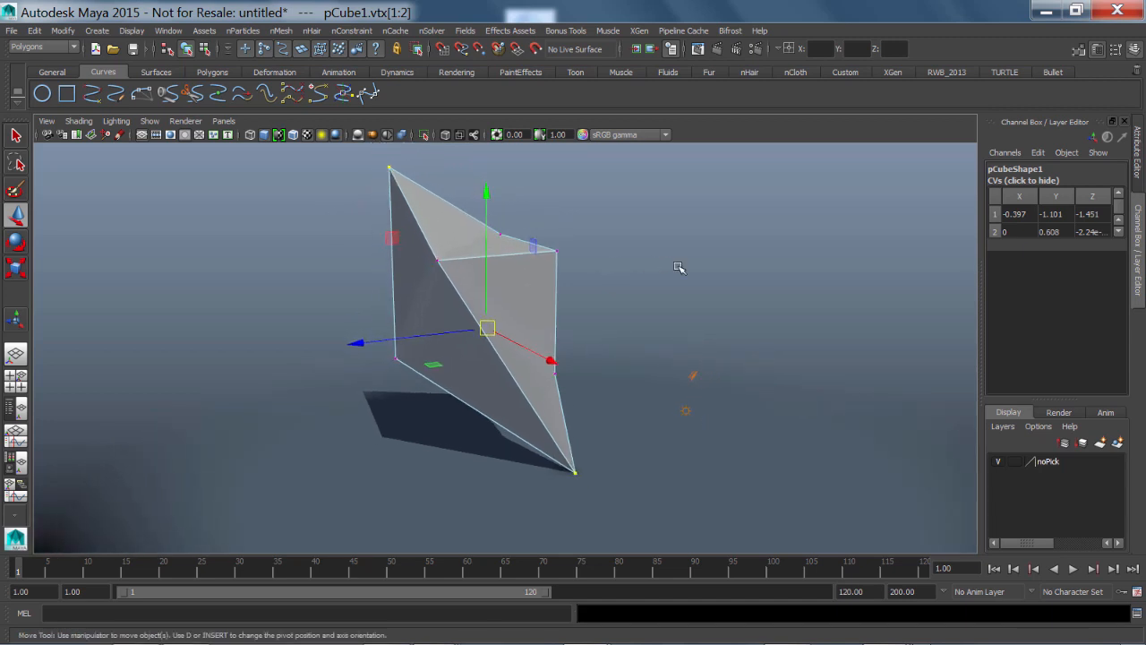
click(1055, 213)
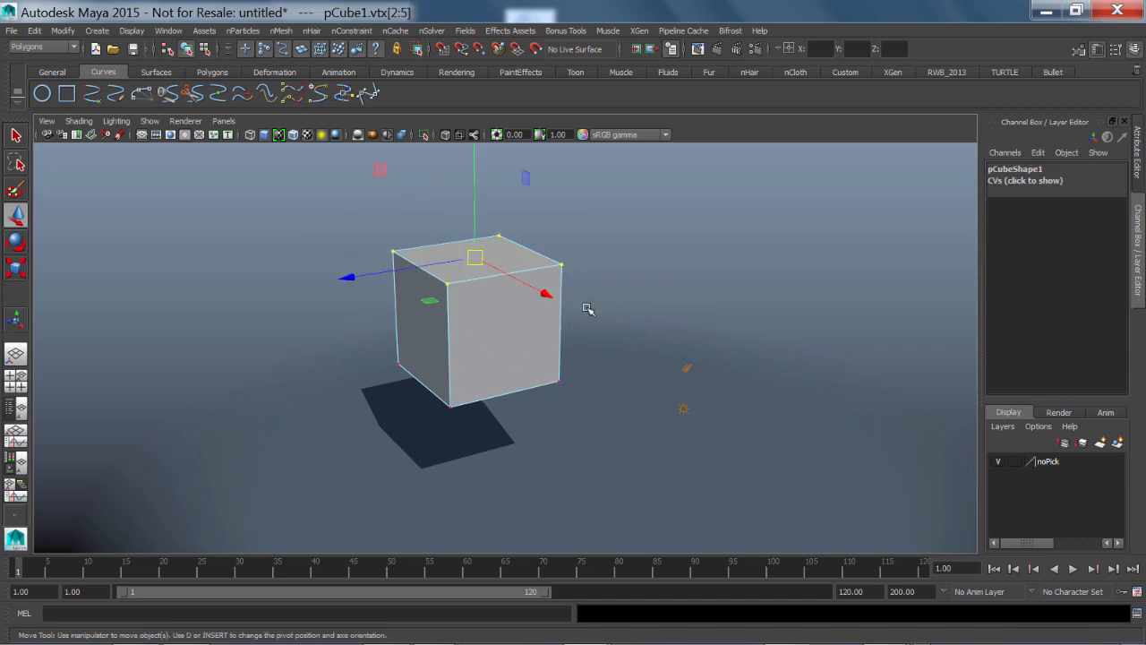
click(1025, 179)
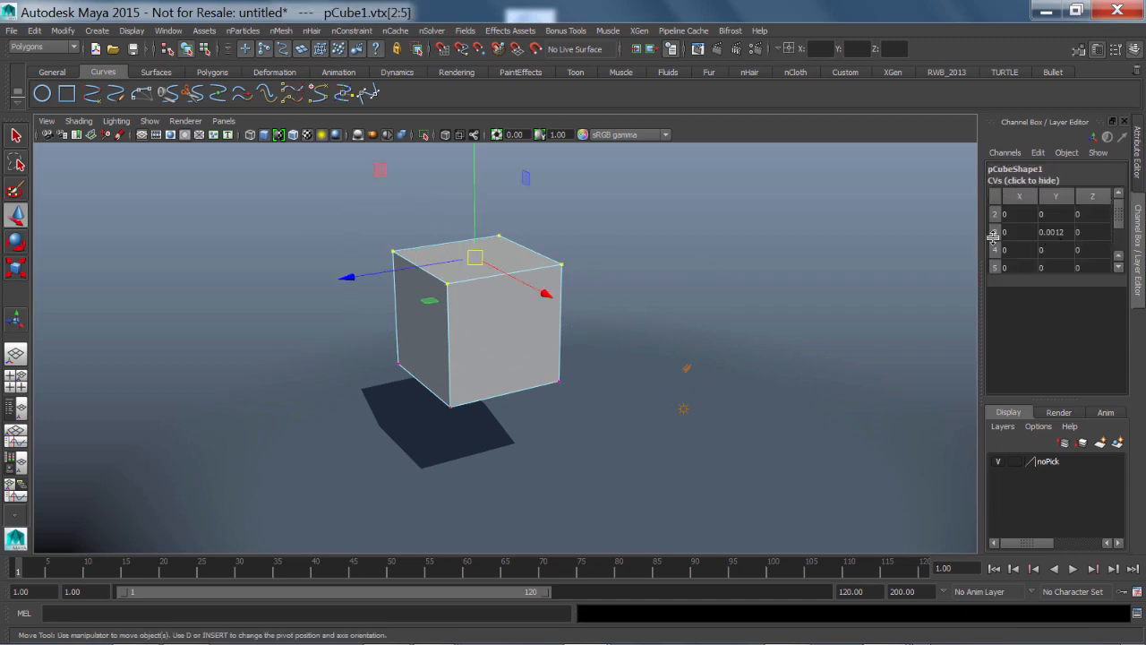
click(1055, 231)
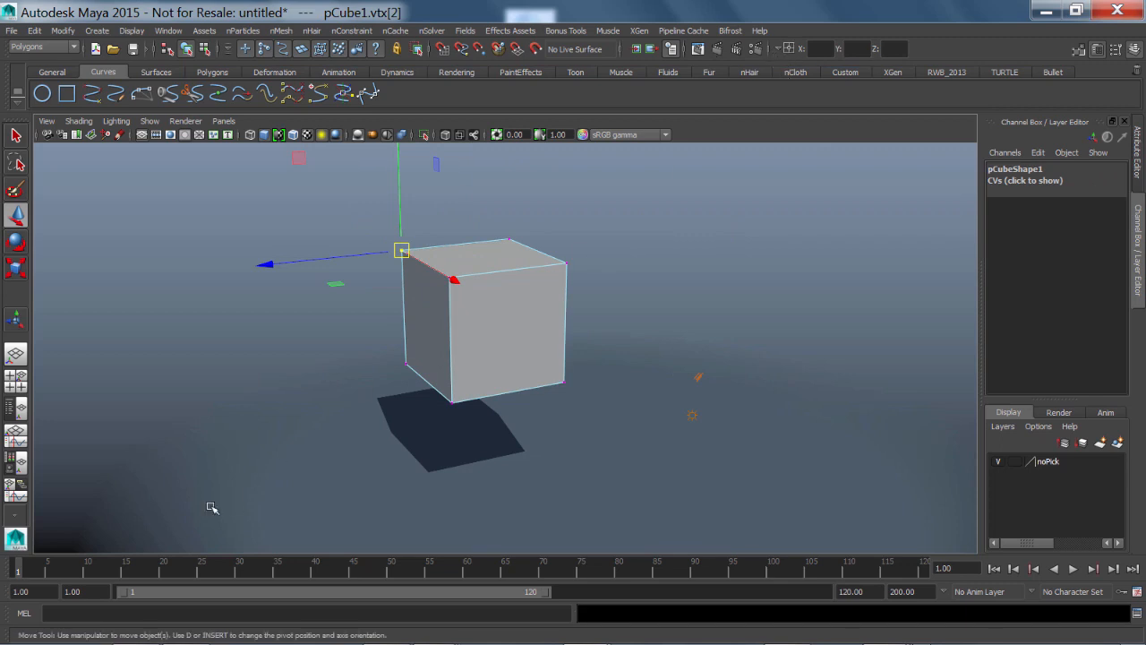
Step: Raise the selected vertex with a relative MEL move command in the command line
click(304, 612)
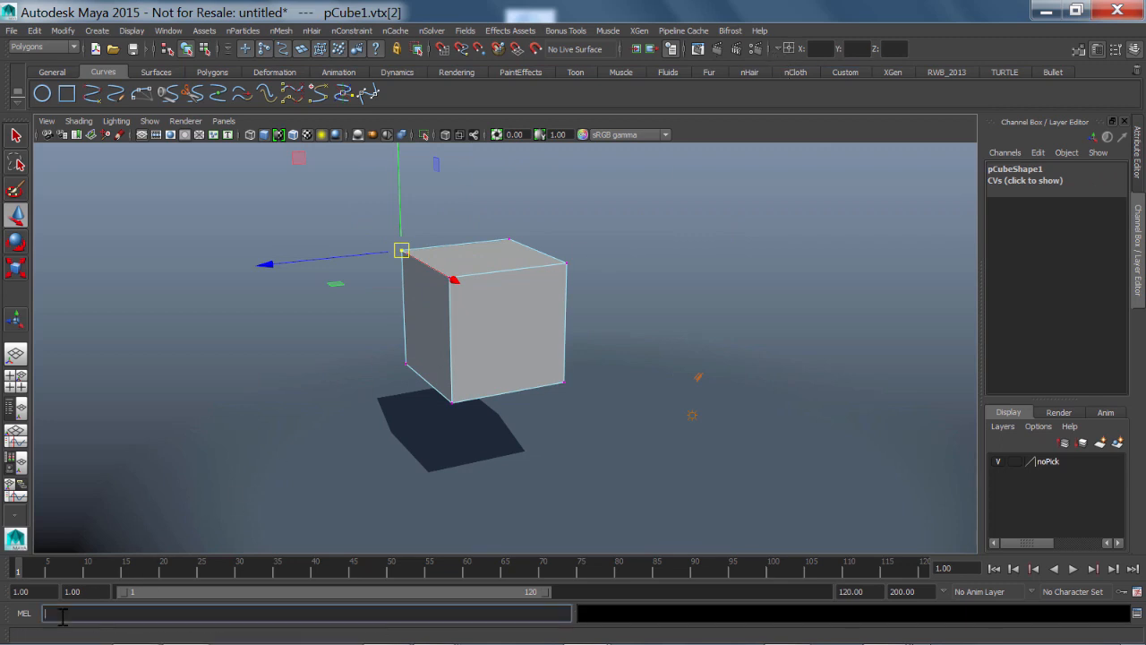
text(move -r 0 1)
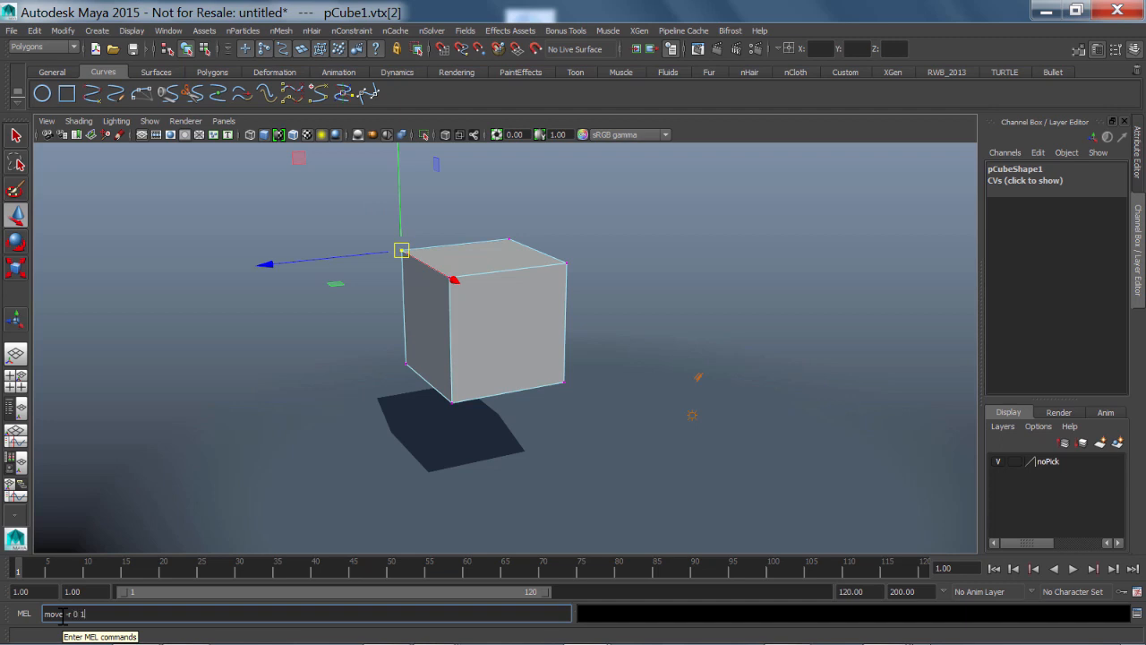
key(enter)
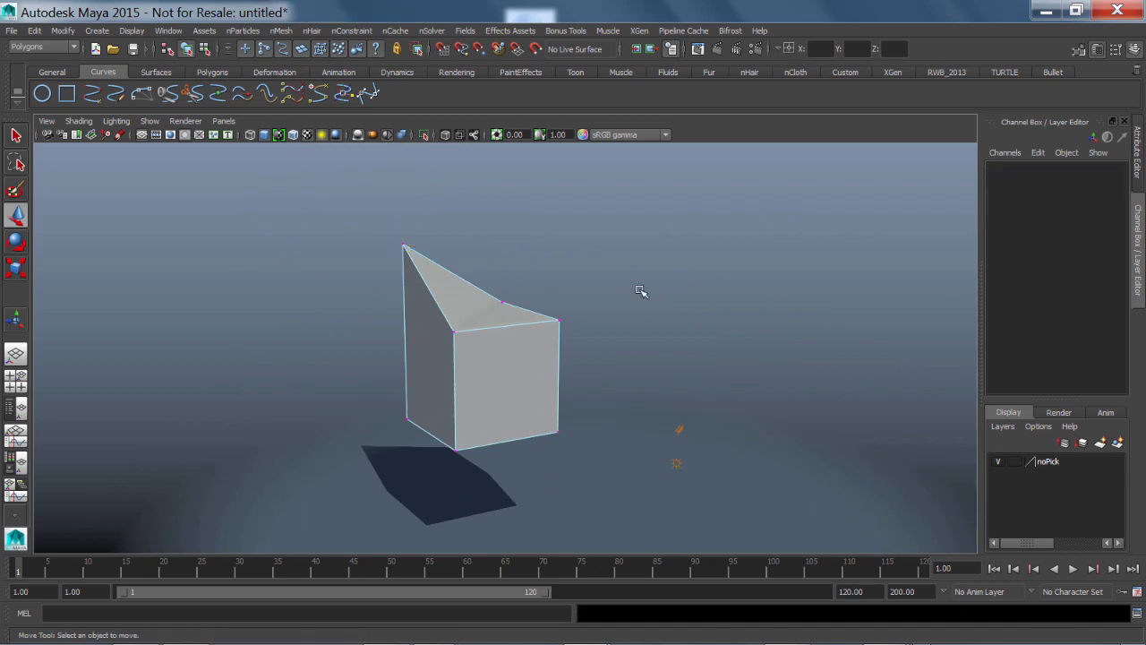
Step: In the Component Editor, set the whole vertex.y column to 34.627
click(169, 31)
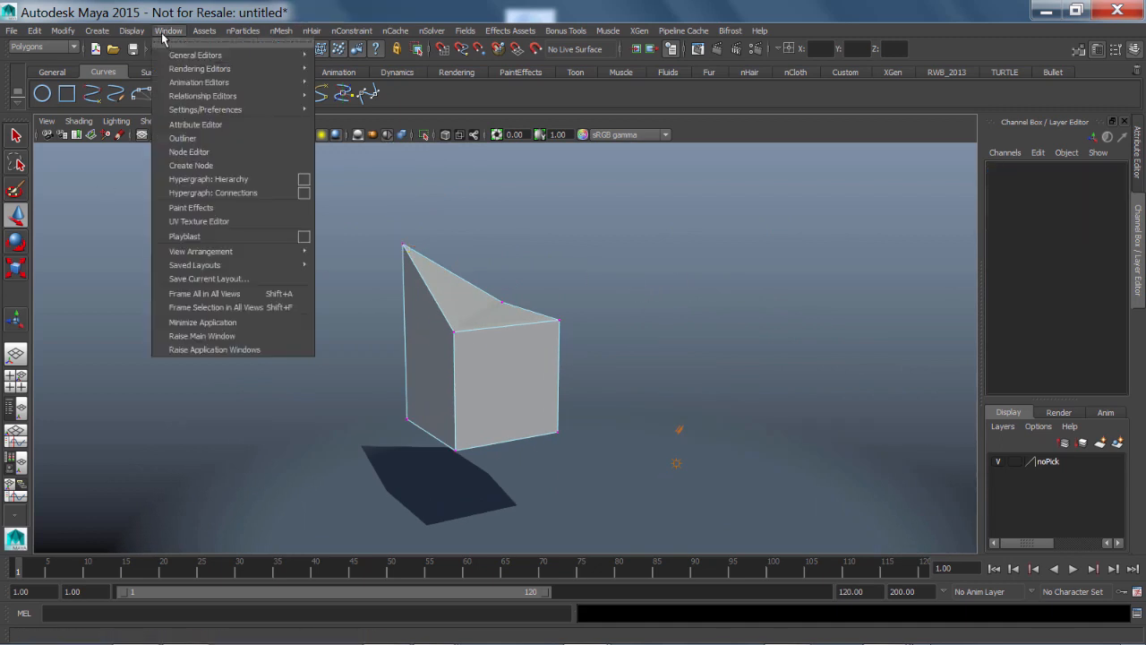
mouse_move(195, 53)
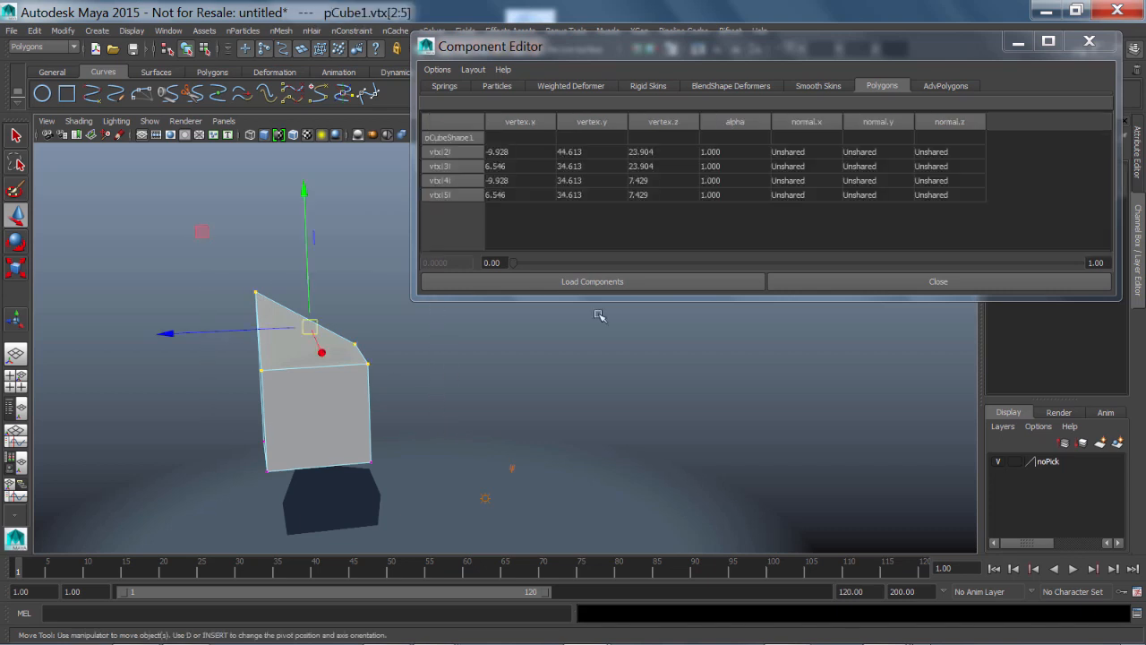
mouse_move(651, 219)
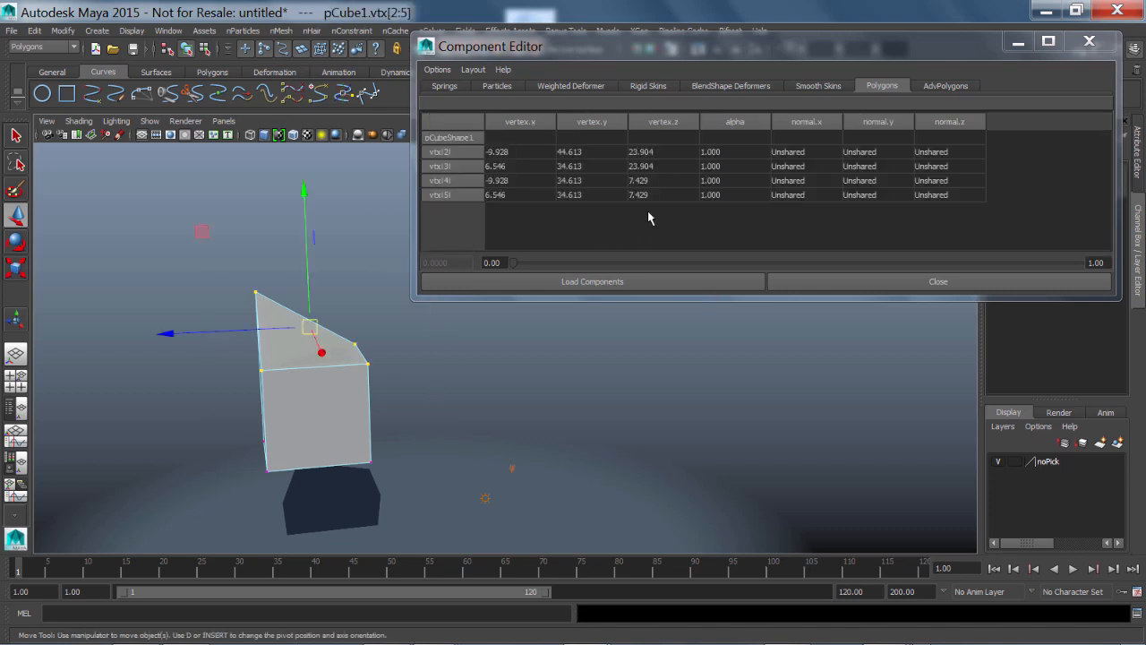
mouse_move(598, 144)
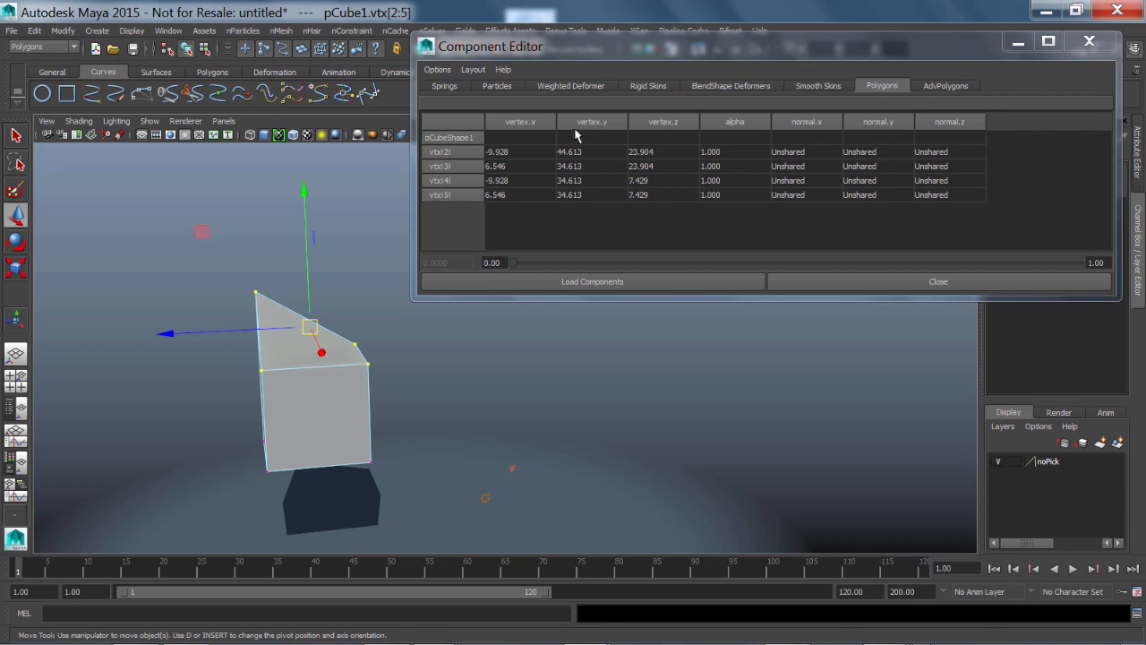
click(592, 122)
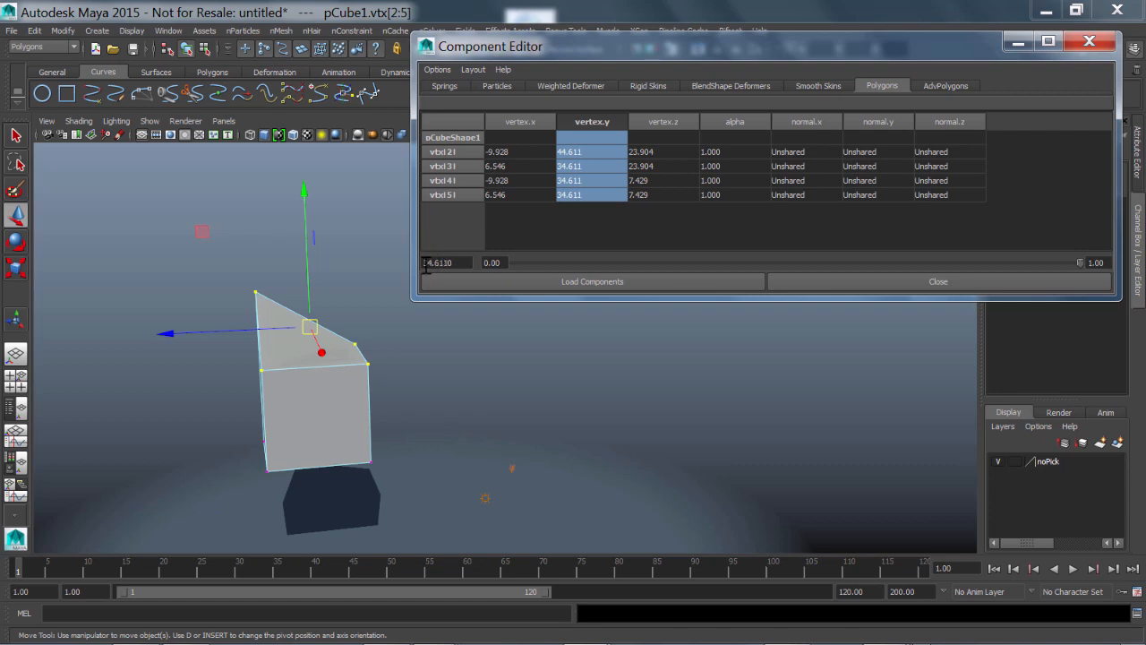
text(34.627)
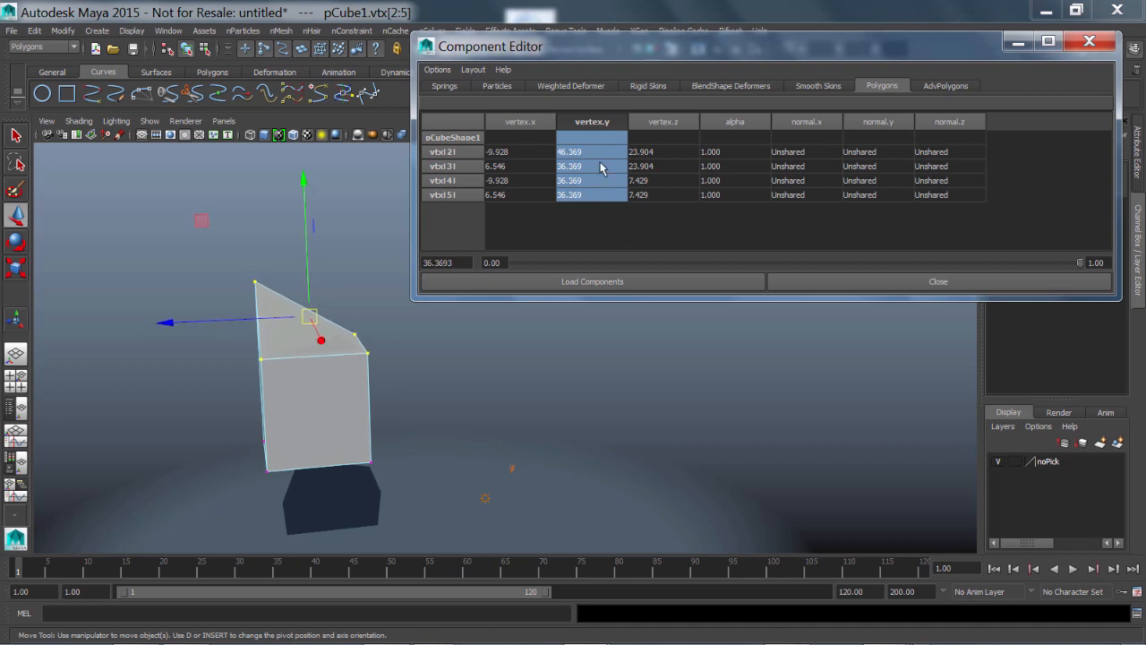
Step: Set vtx[3]'s Y value to 37.460 and close the Component Editor
click(592, 165)
text(36.255)
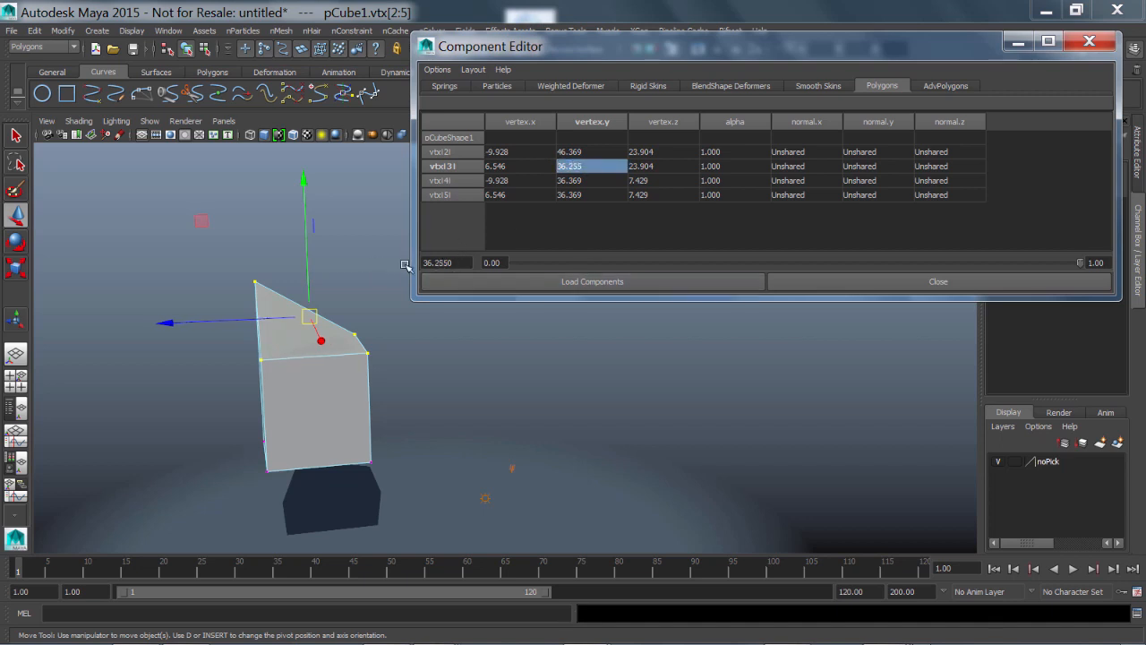
text(37.460)
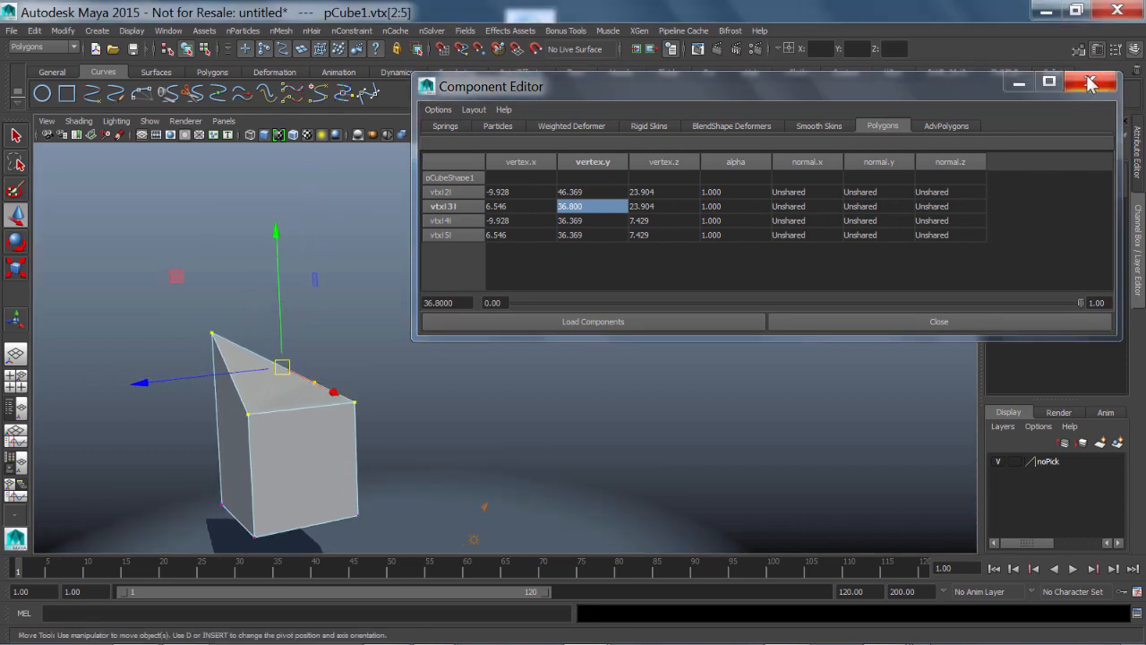
click(1091, 82)
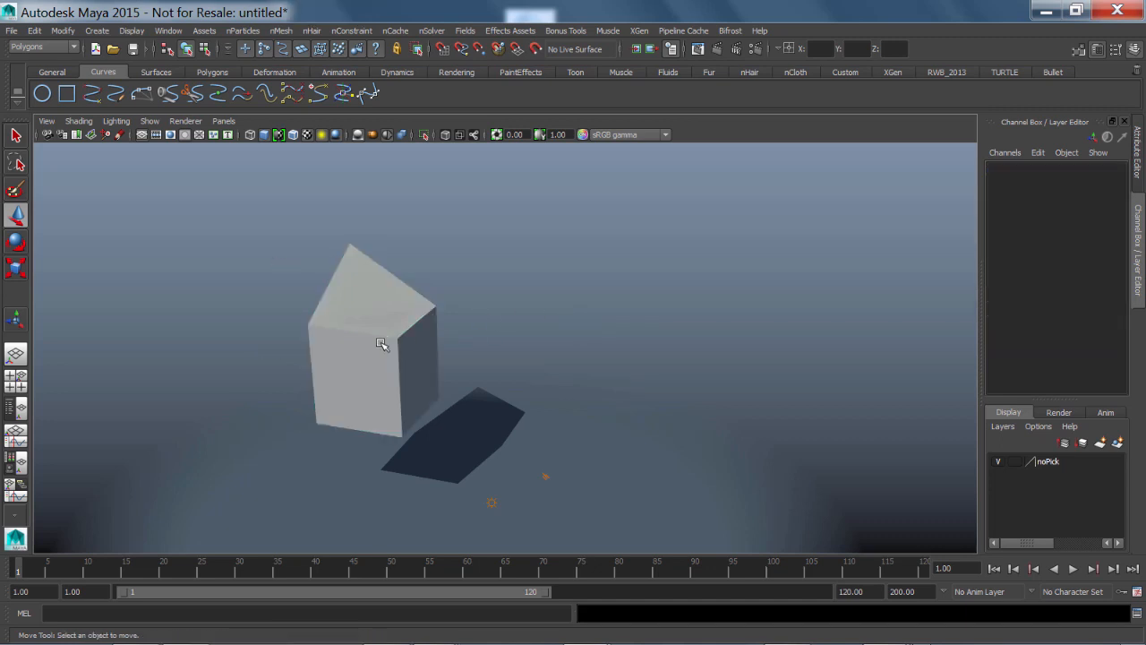
Step: Apply Transform Component to a top corner vertex, drag it far outward, and view the node's settings
click(383, 344)
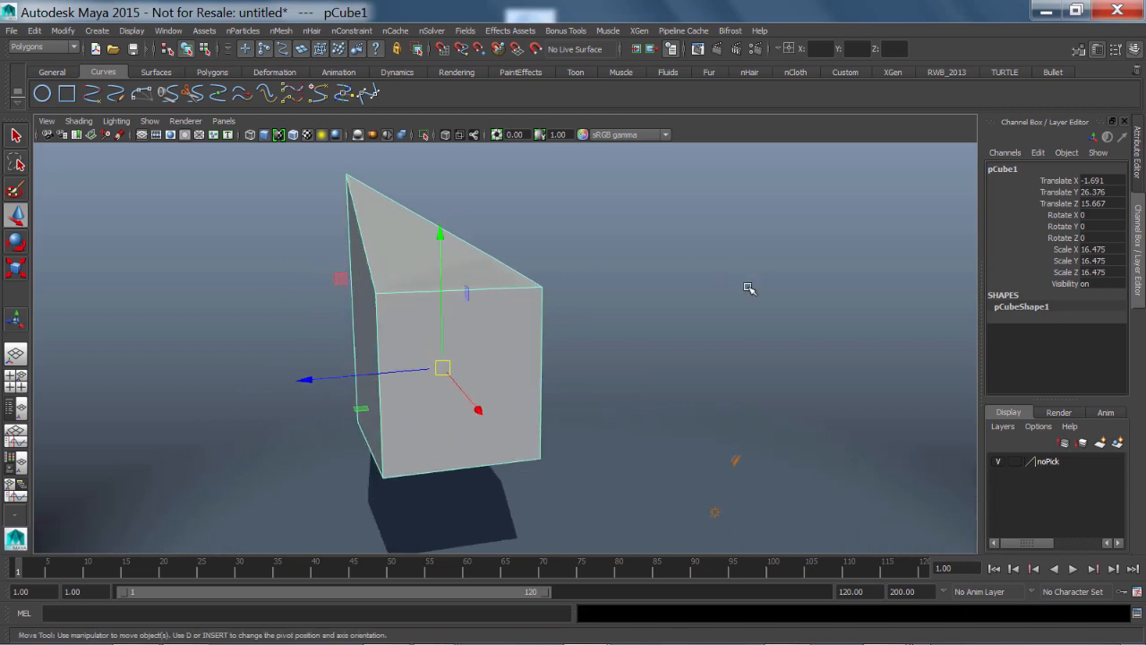
mouse_move(931, 308)
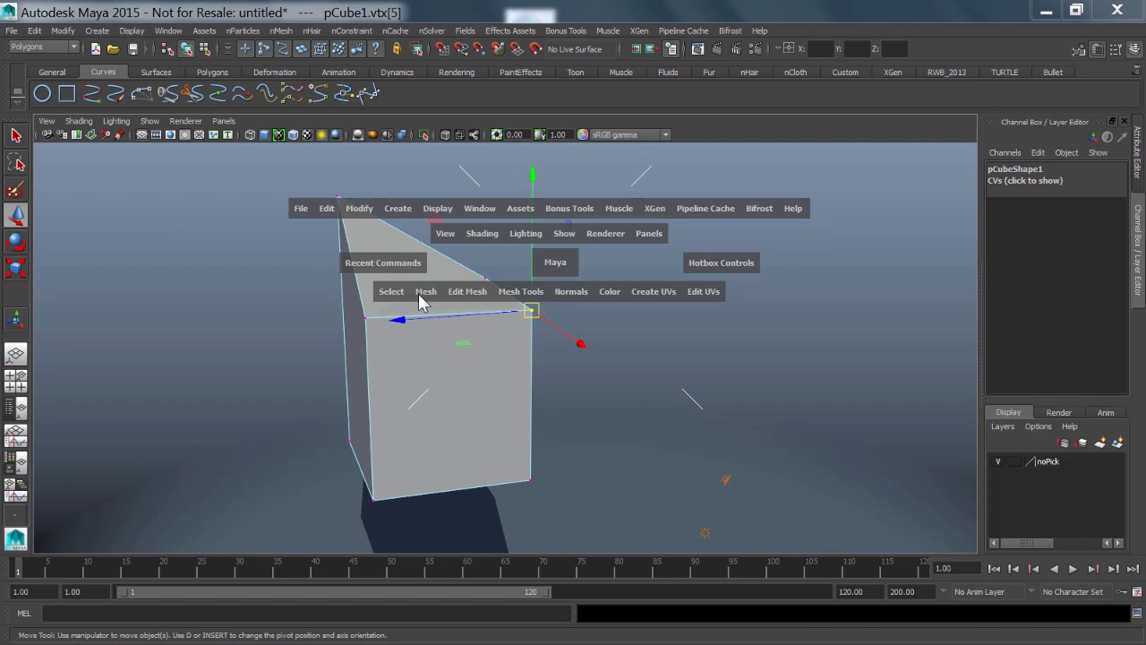
click(468, 290)
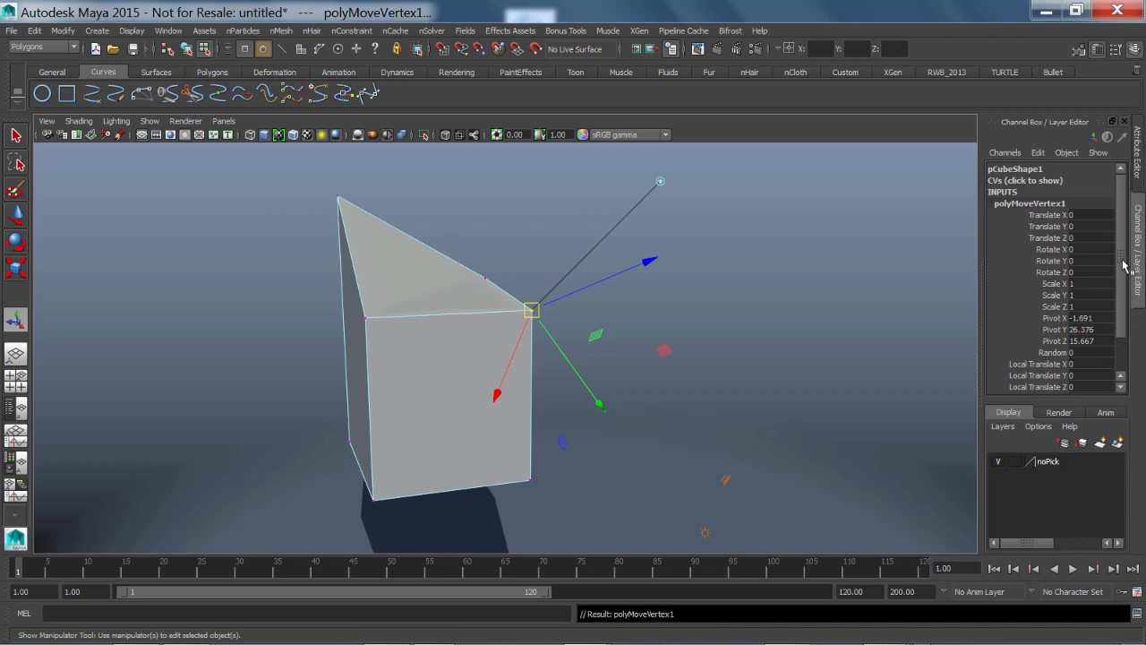
drag(530, 310, 735, 244)
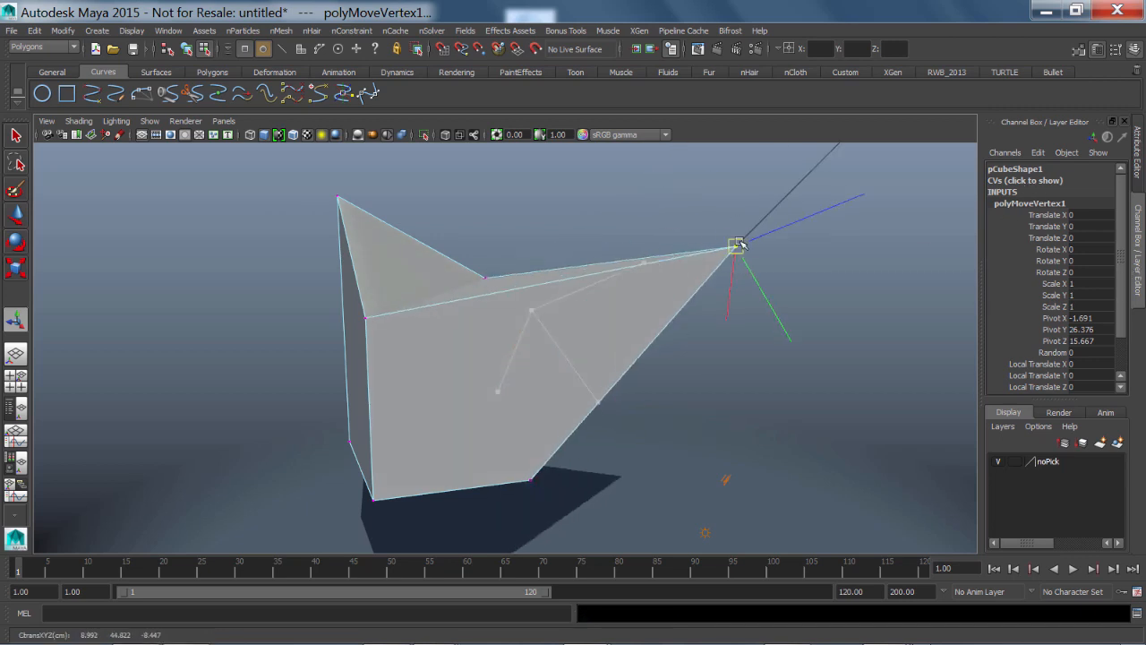
drag(735, 244, 678, 226)
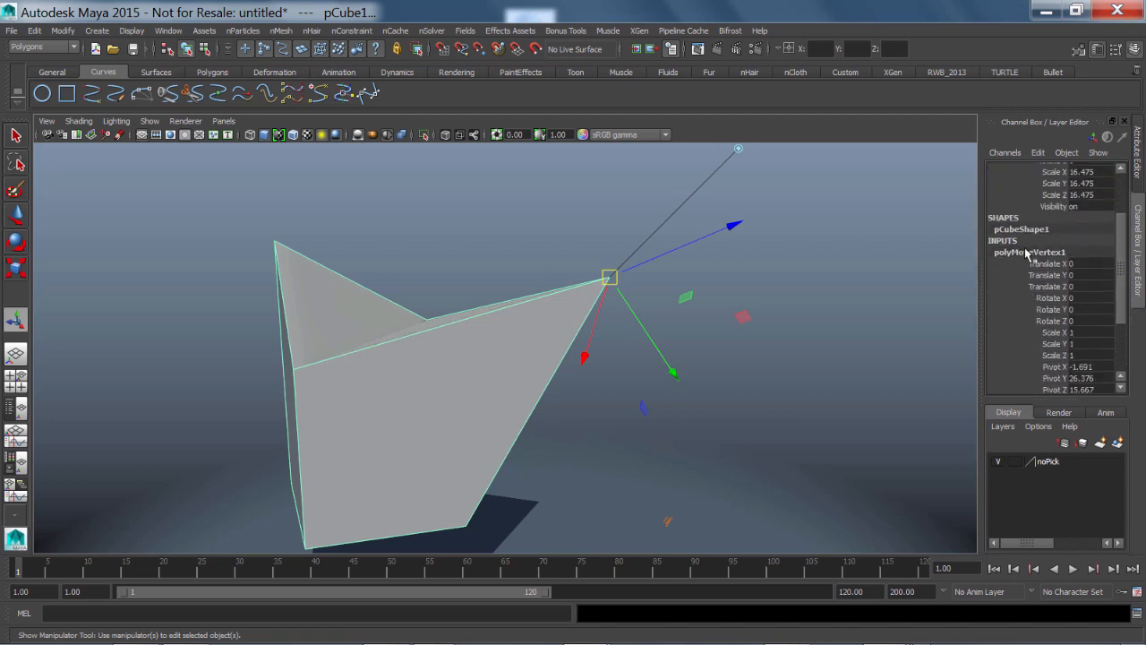
click(1105, 136)
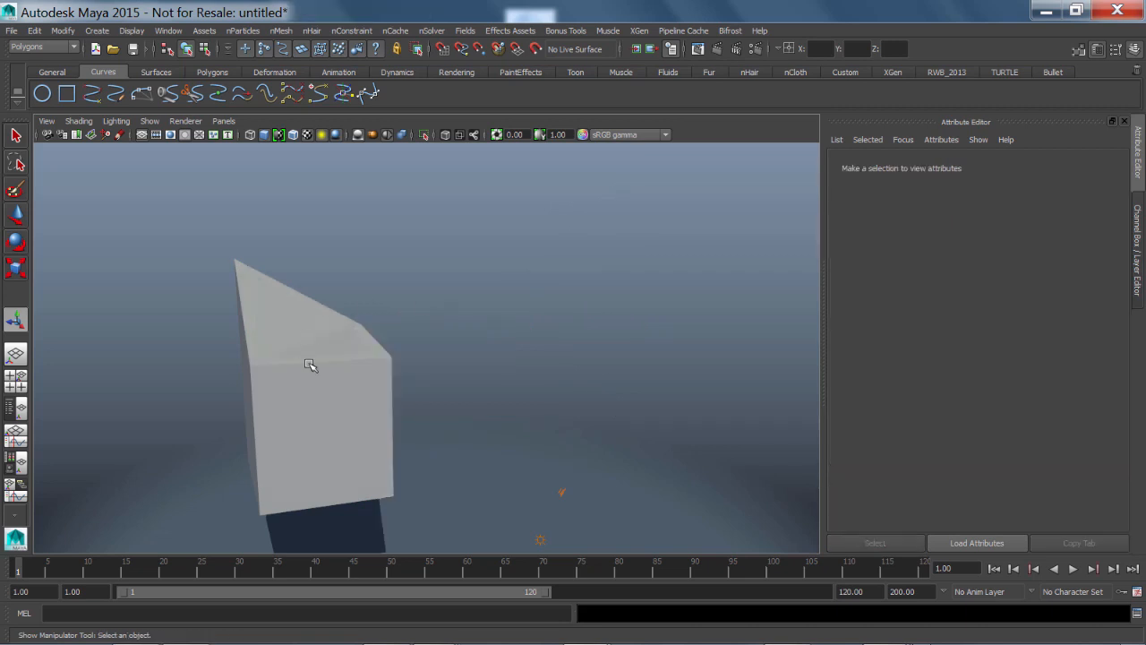
Step: Select the cube to load pCubeShape1's attributes in the Attribute Editor
click(308, 358)
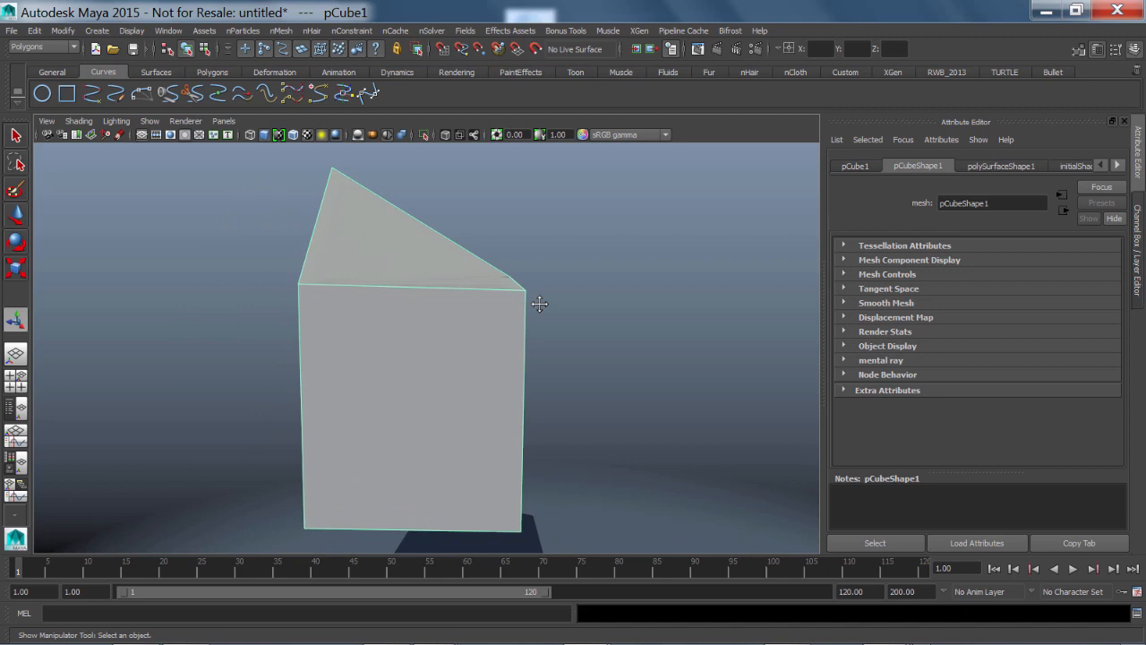
click(304, 613)
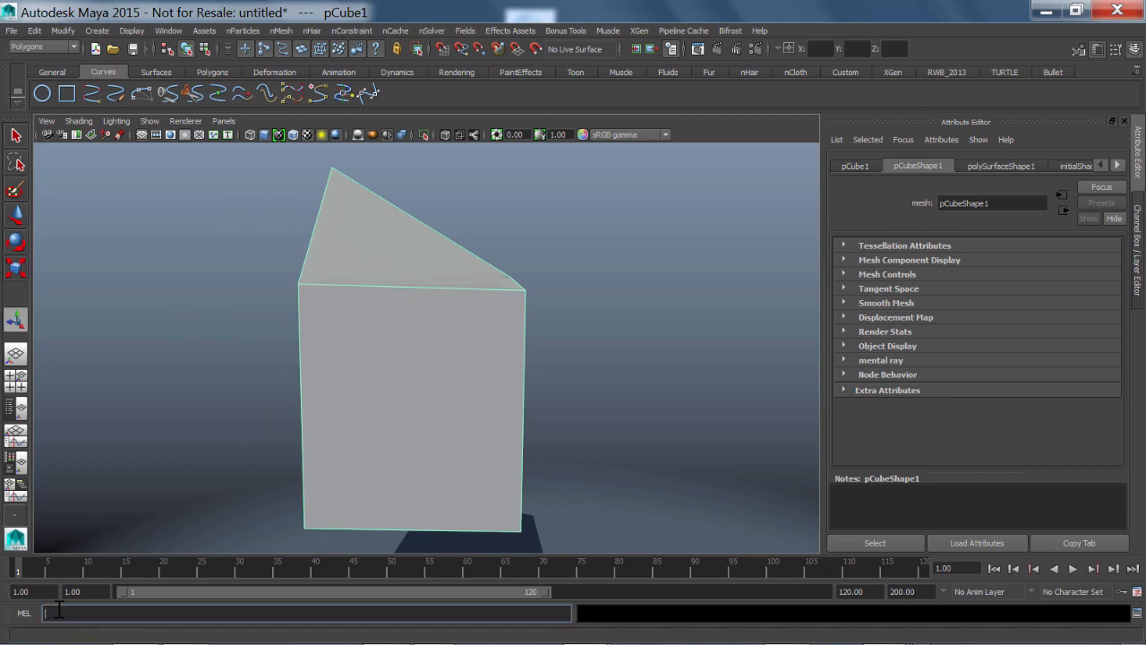